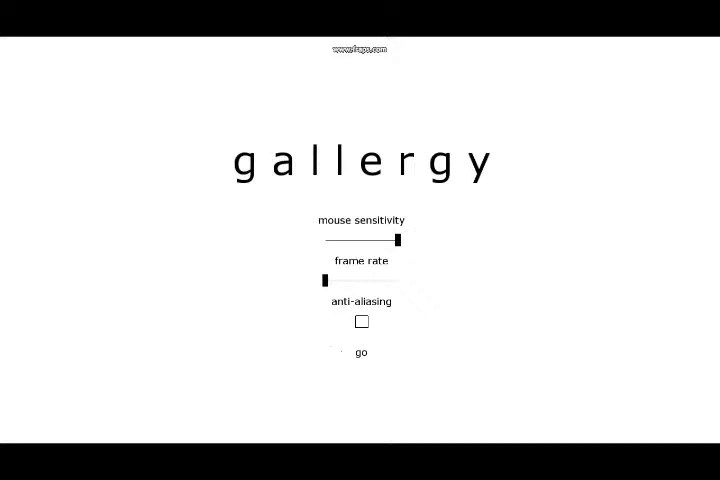
# Start the game from the title screen with the sliders left at their defaults
pyautogui.click(361, 352)
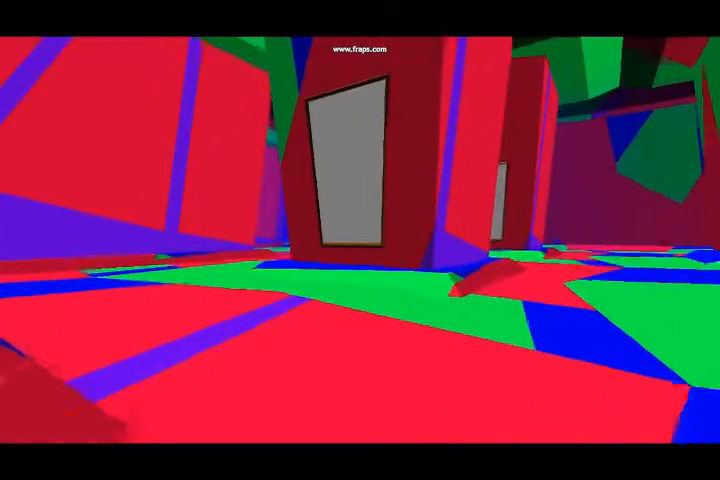
pyautogui.moveTo(360, 240)
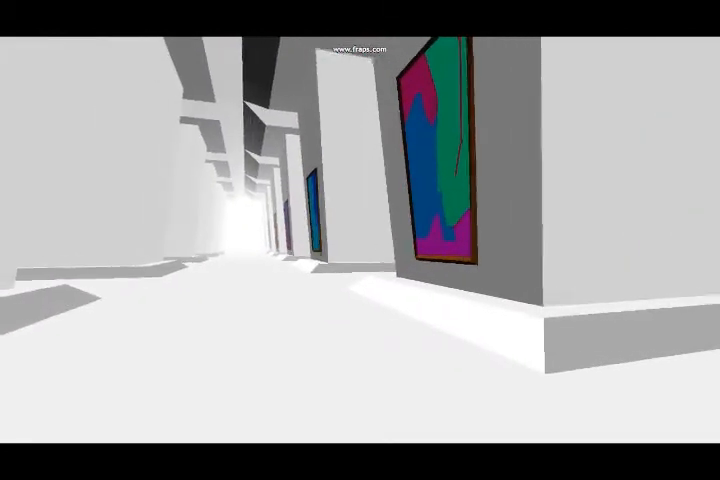
pyautogui.moveTo(360, 240)
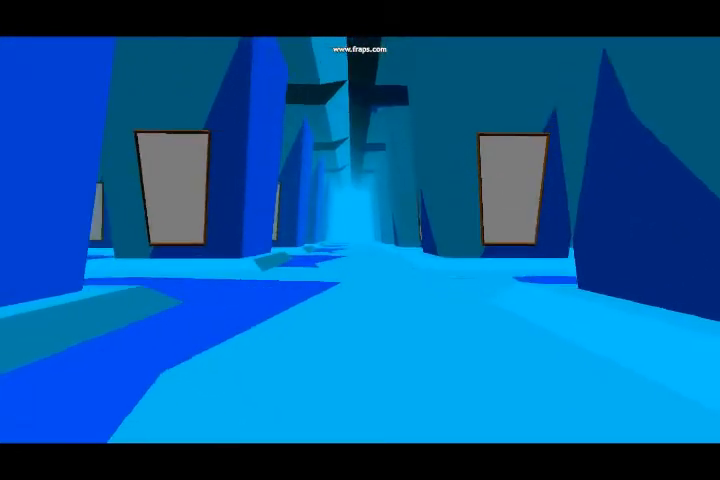
# Walk forward through the hallway of grey doorways inside the blue painting world
pyautogui.press('W')
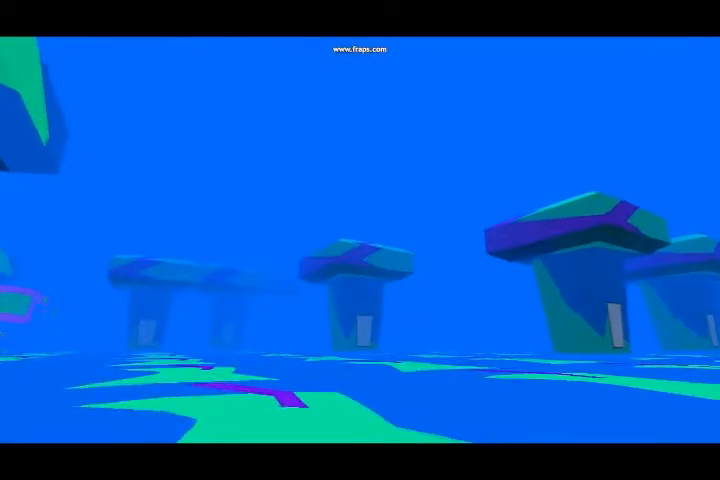
pyautogui.moveTo(360, 240)
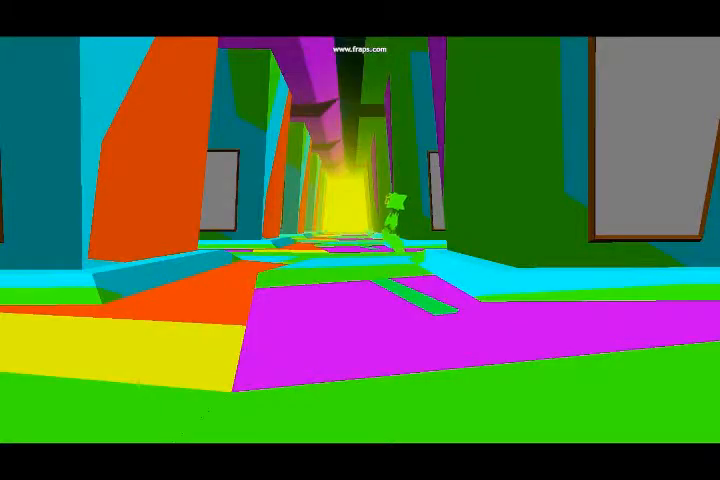
pyautogui.moveTo(360, 240)
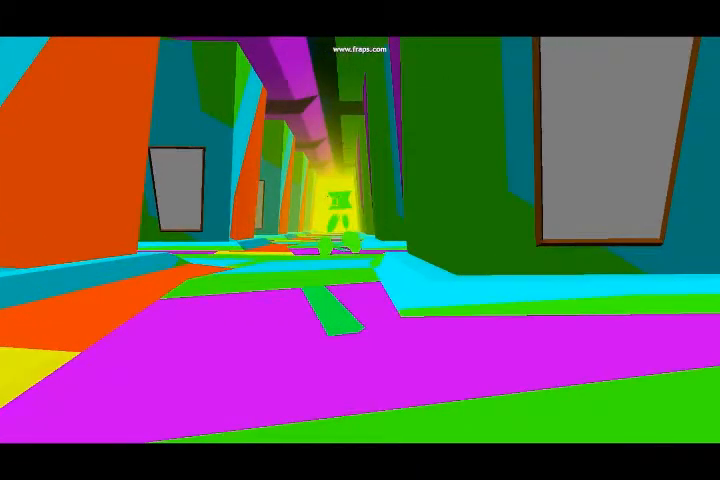